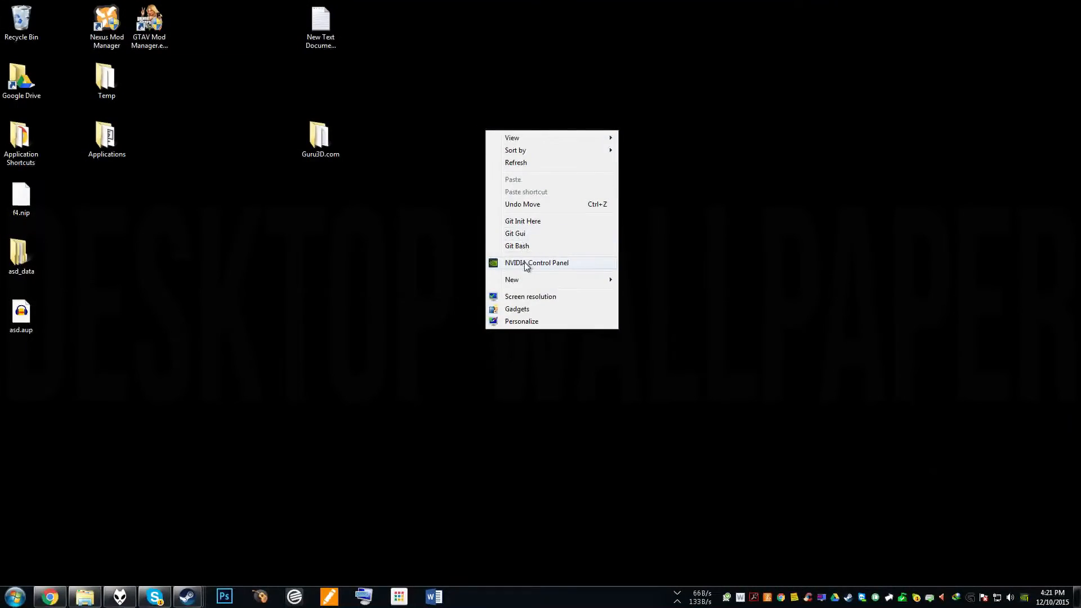
# Step: Open NVIDIA Control Panel to view SLI enabled across both GTX 780 cards
pyautogui.click(537, 263)
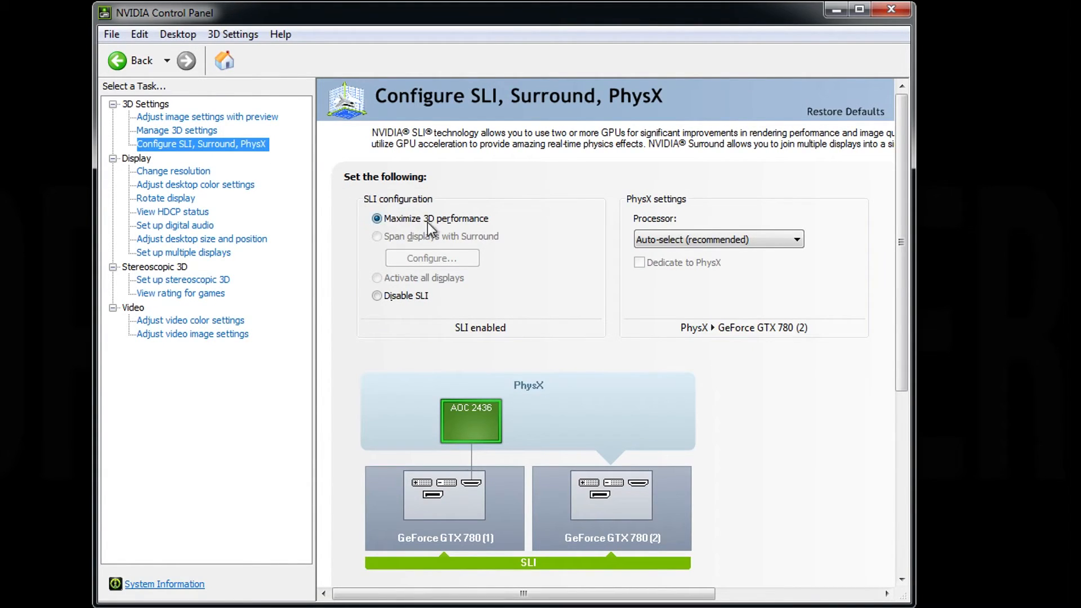
pyautogui.moveTo(486, 234)
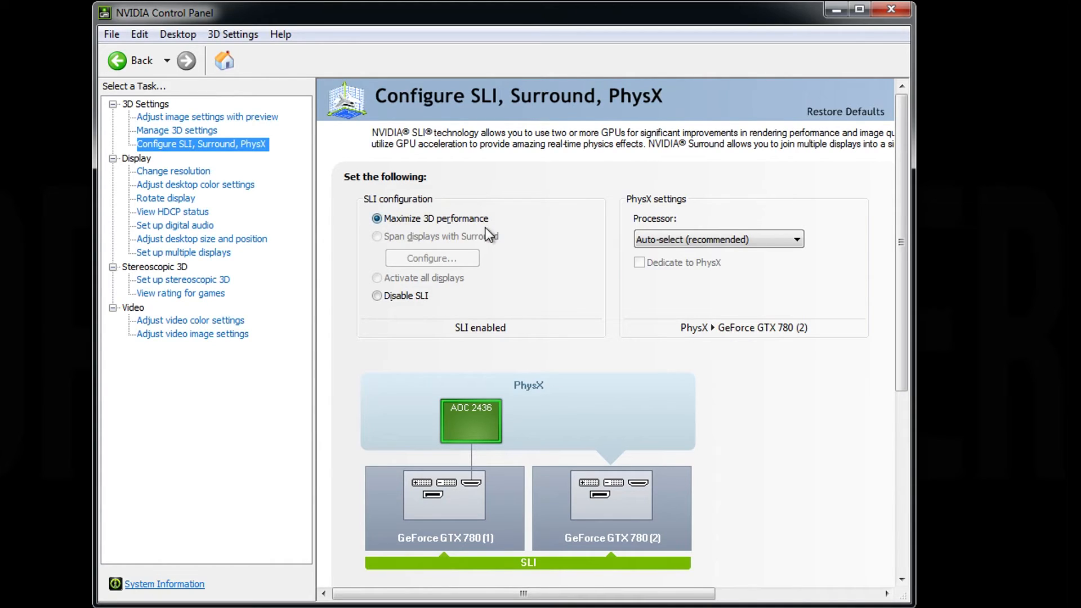
pyautogui.moveTo(176, 130)
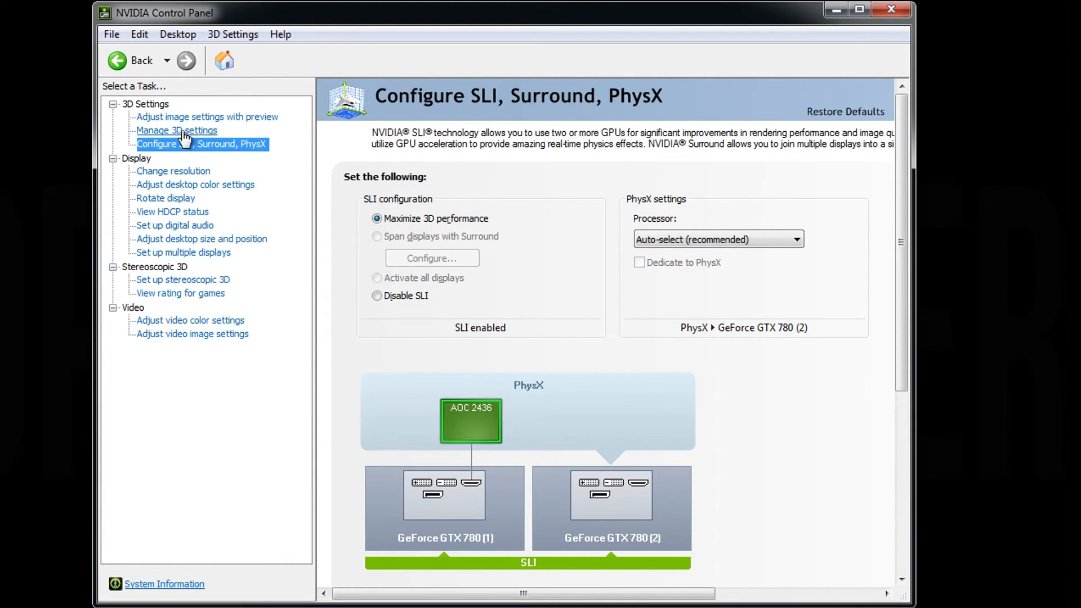
pyautogui.moveTo(867, 39)
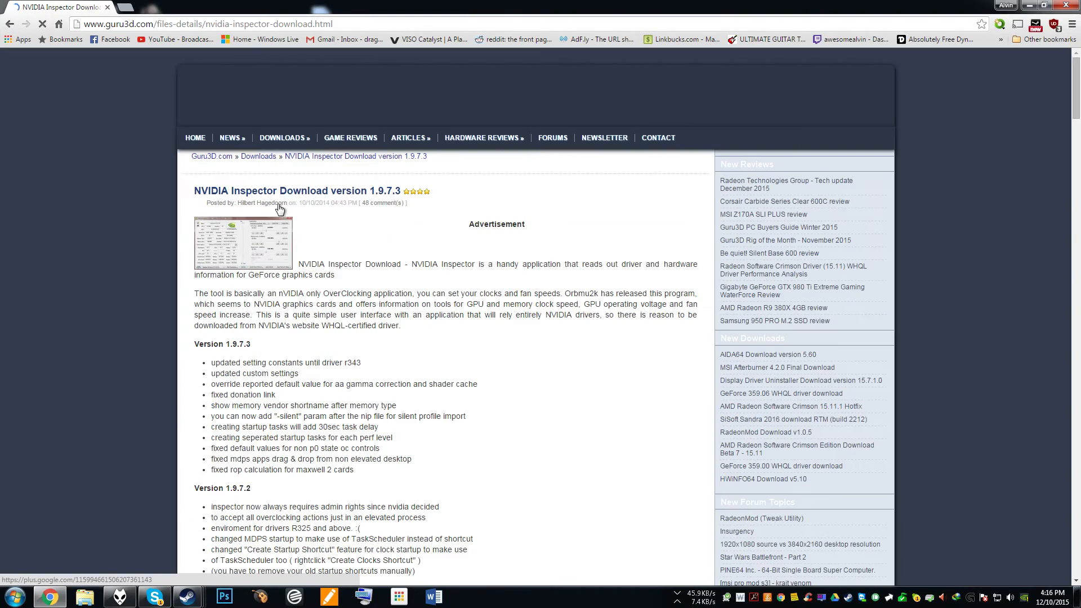
# Step: Download NVIDIA Inspector 1.9.7.3 from a Guru3D mirror link
pyautogui.scroll(-3)
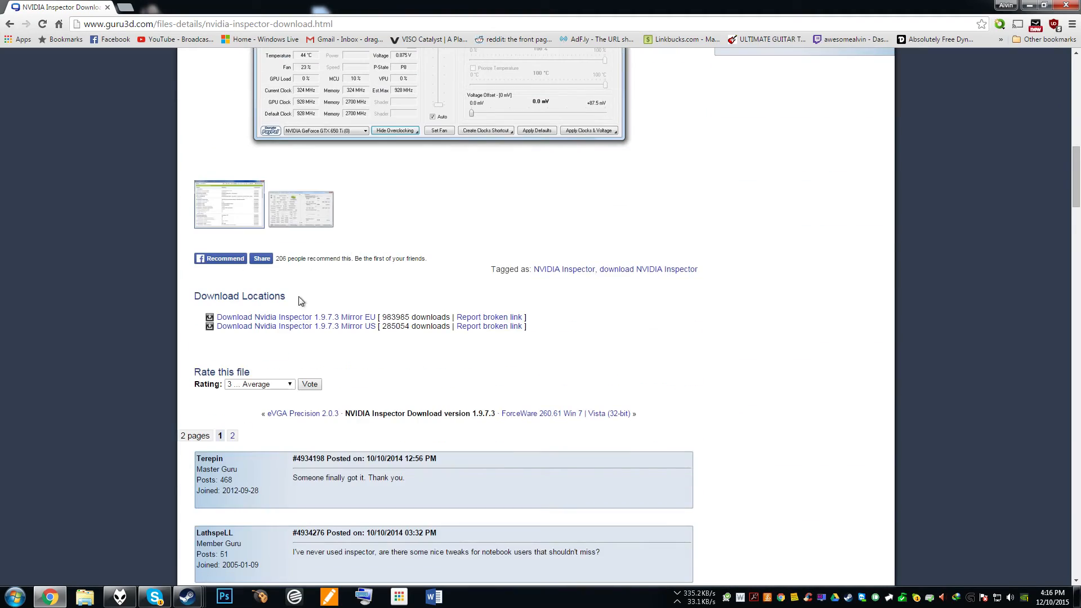
pyautogui.click(295, 317)
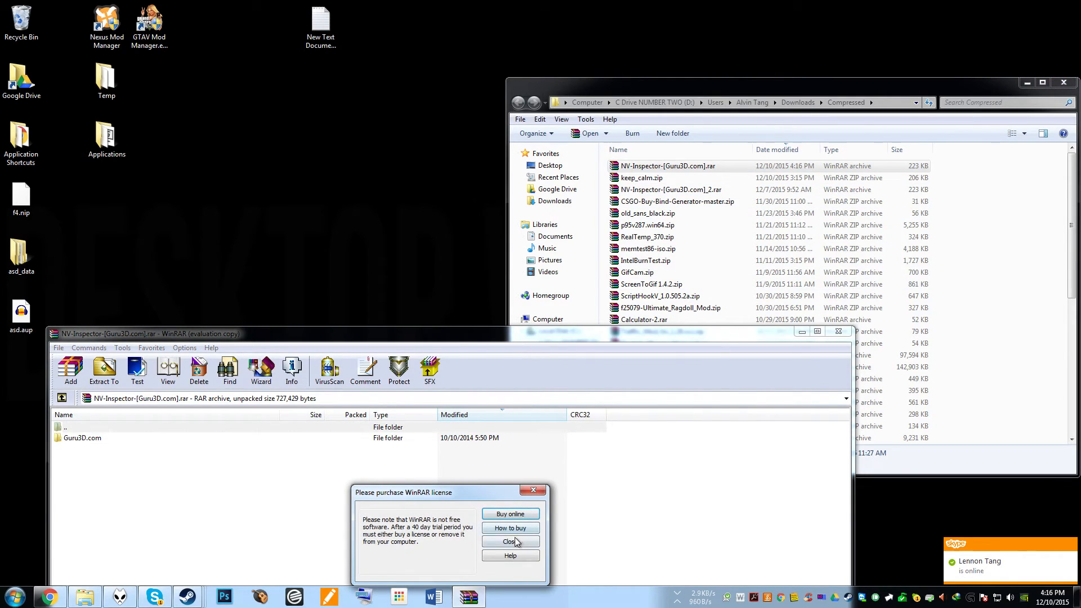
# Step: Dismiss the WinRAR nag, run nvidiaInspector.exe from Guru3D.com, and open profile settings
pyautogui.click(509, 541)
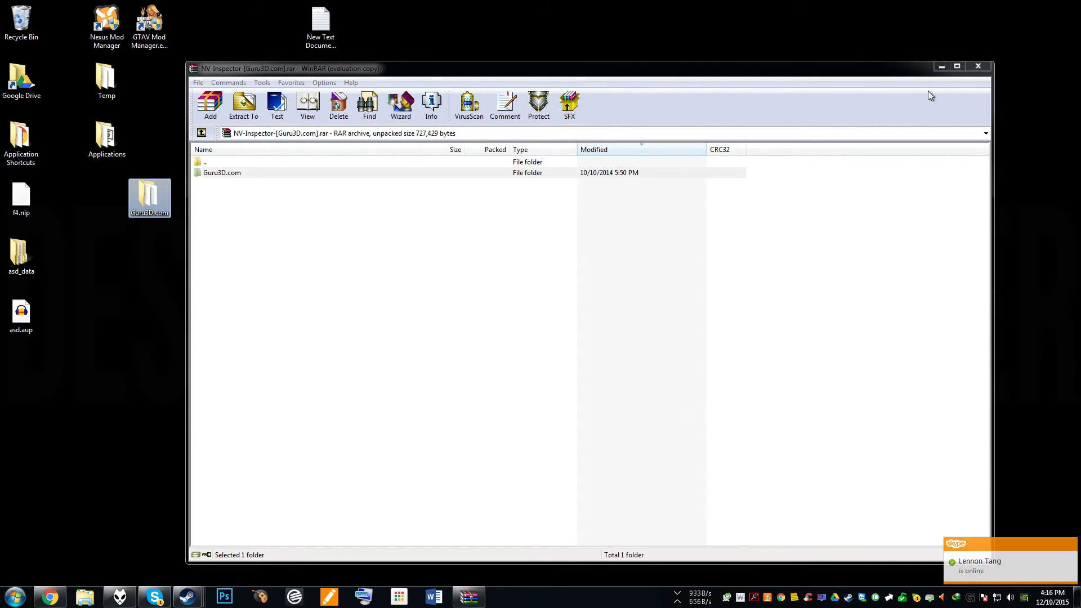
pyautogui.doubleClick(221, 172)
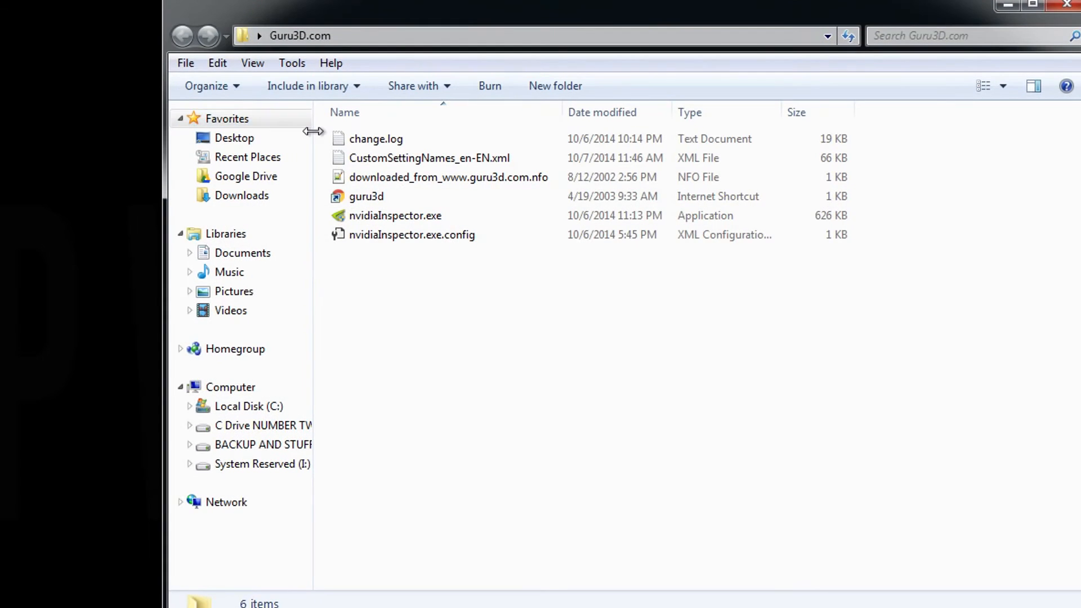
pyautogui.doubleClick(395, 215)
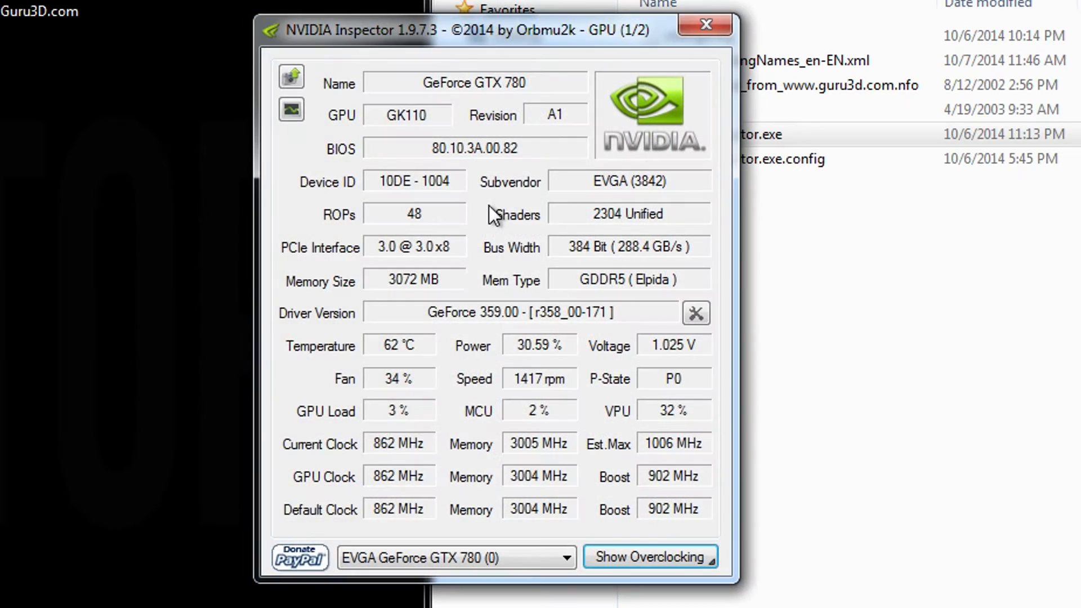
pyautogui.click(696, 313)
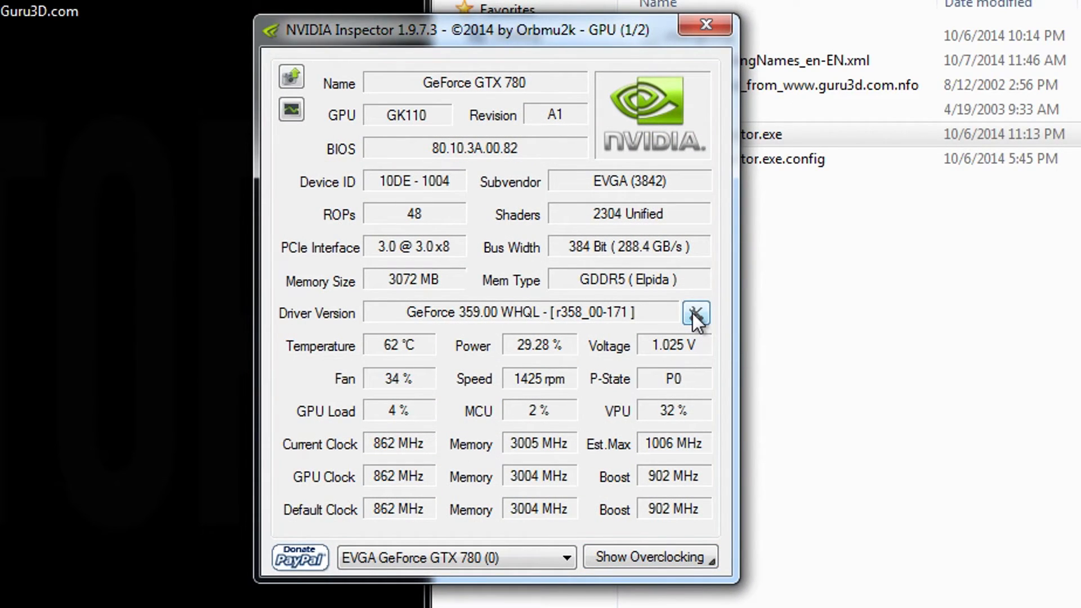
pyautogui.click(696, 313)
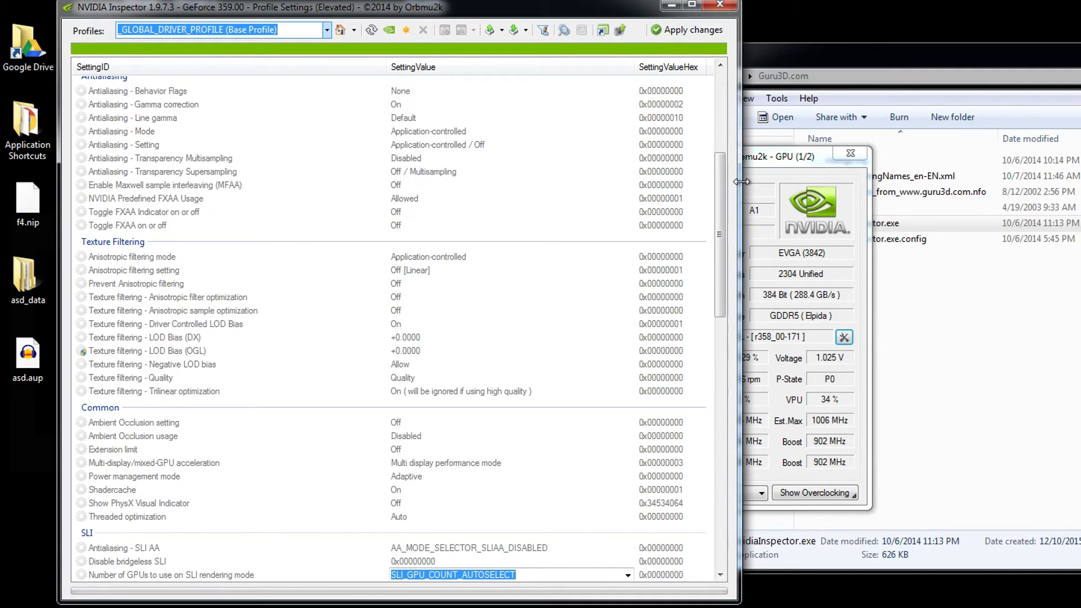
# Step: Load the Fallout 4 profile and set DX1x SLI compatibility bits to 0x081902F5 (Far Cry 3)
pyautogui.write('f')
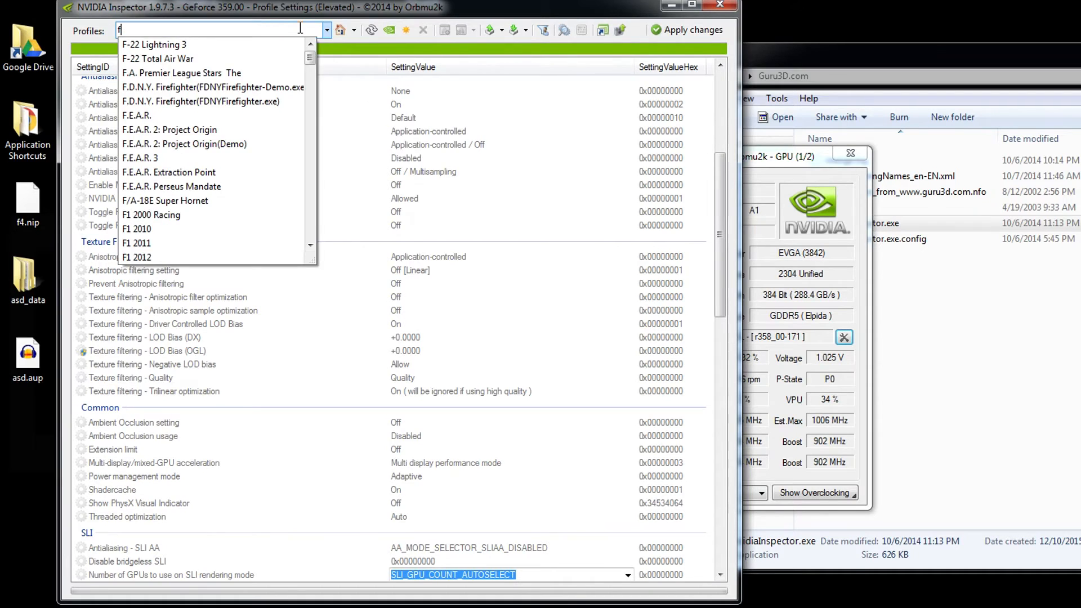
pyautogui.write('Fallout 4')
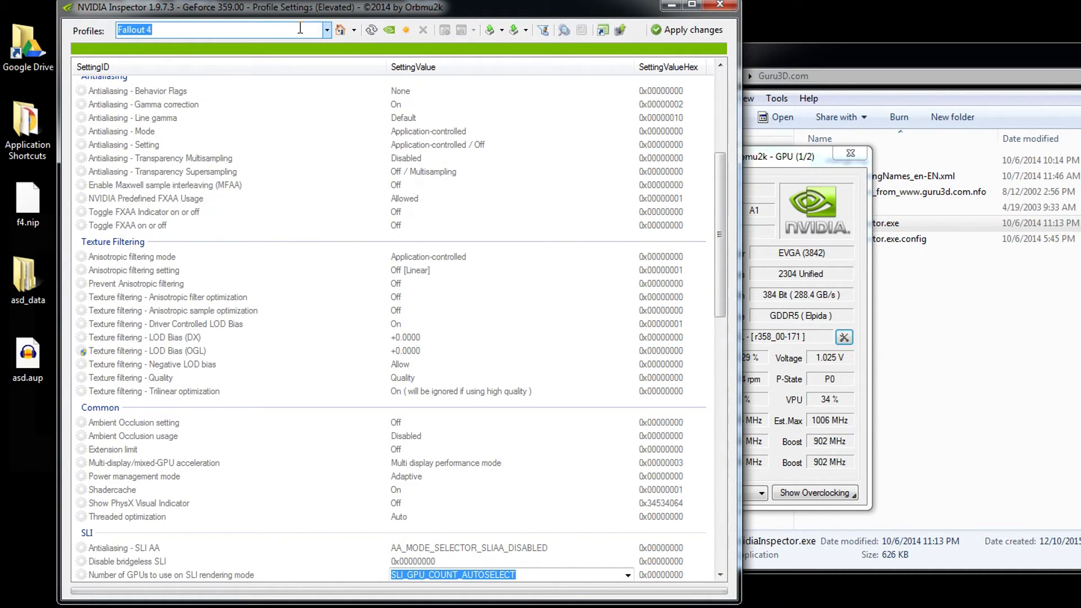
pyautogui.scroll(3)
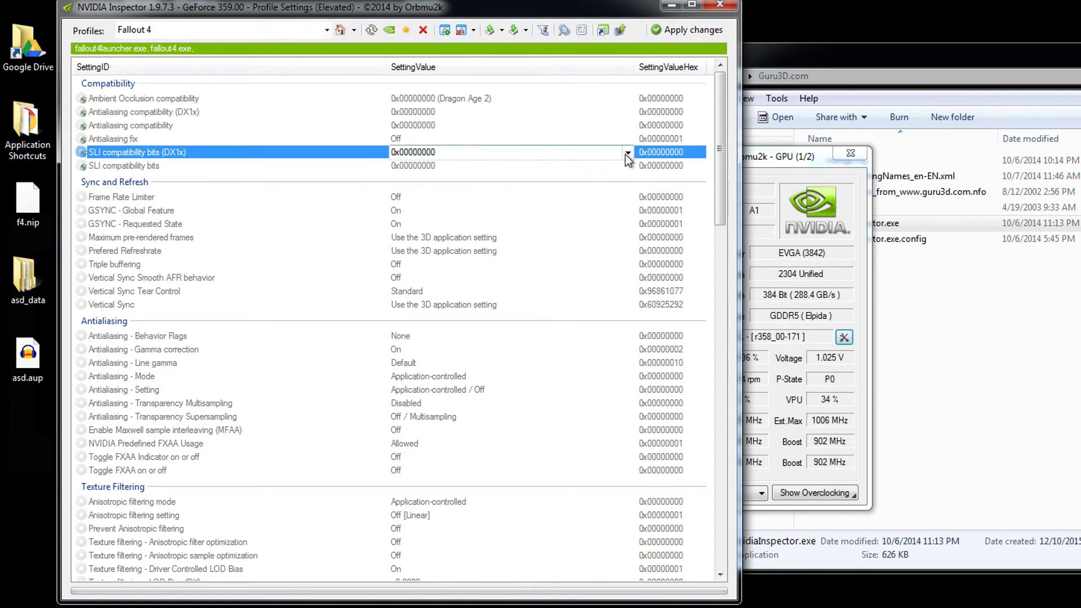
pyautogui.click(626, 153)
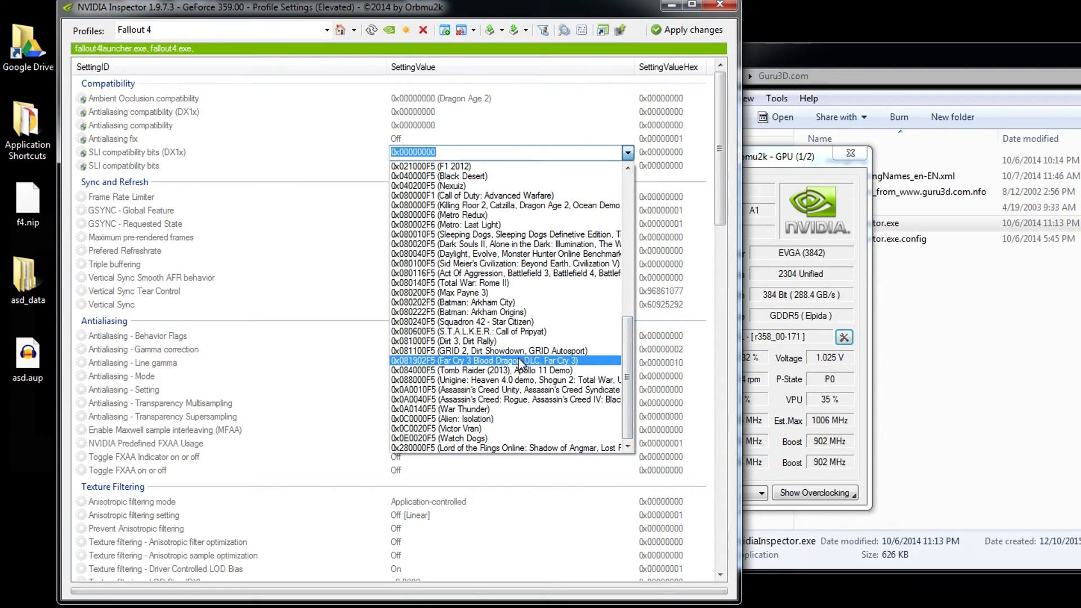
pyautogui.click(485, 360)
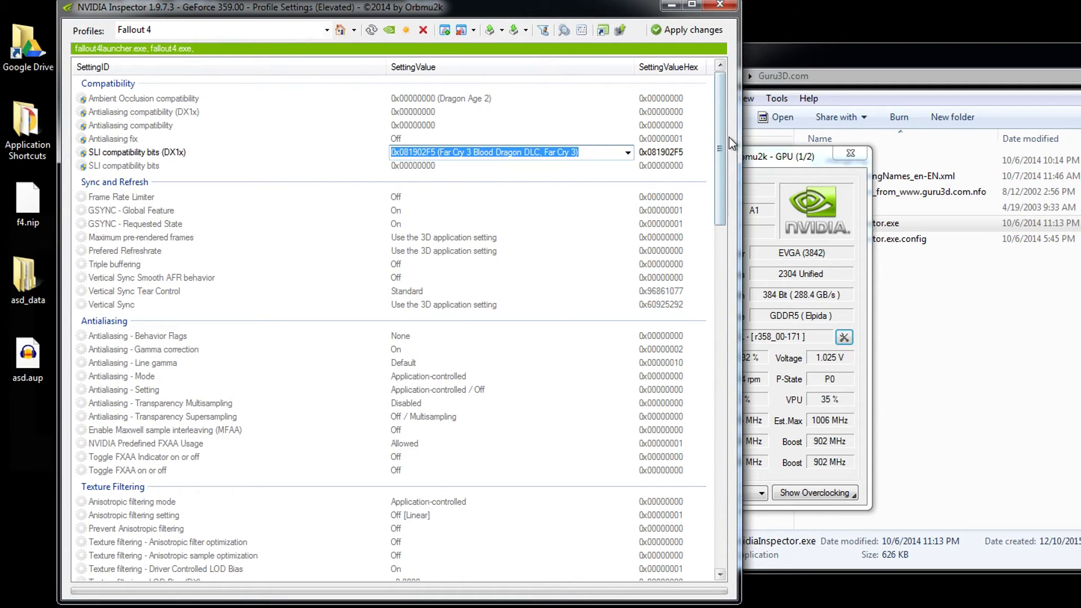
pyautogui.scroll(-3)
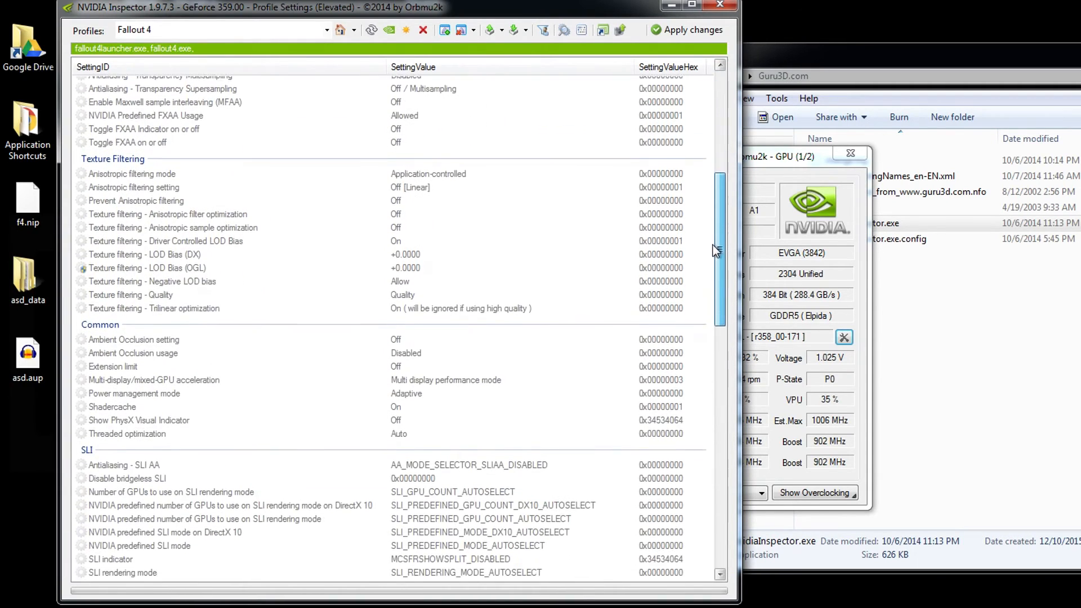
# Step: Set Number of GPUs and both predefined GPU counts to SLI_GPU_COUNT_TWO
pyautogui.scroll(-3)
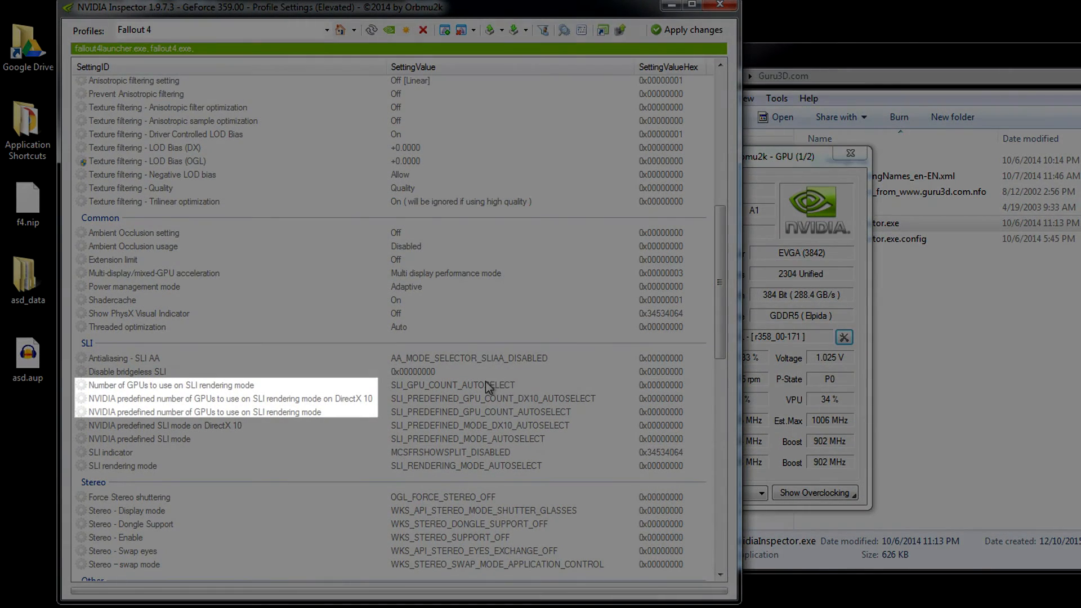
pyautogui.click(626, 384)
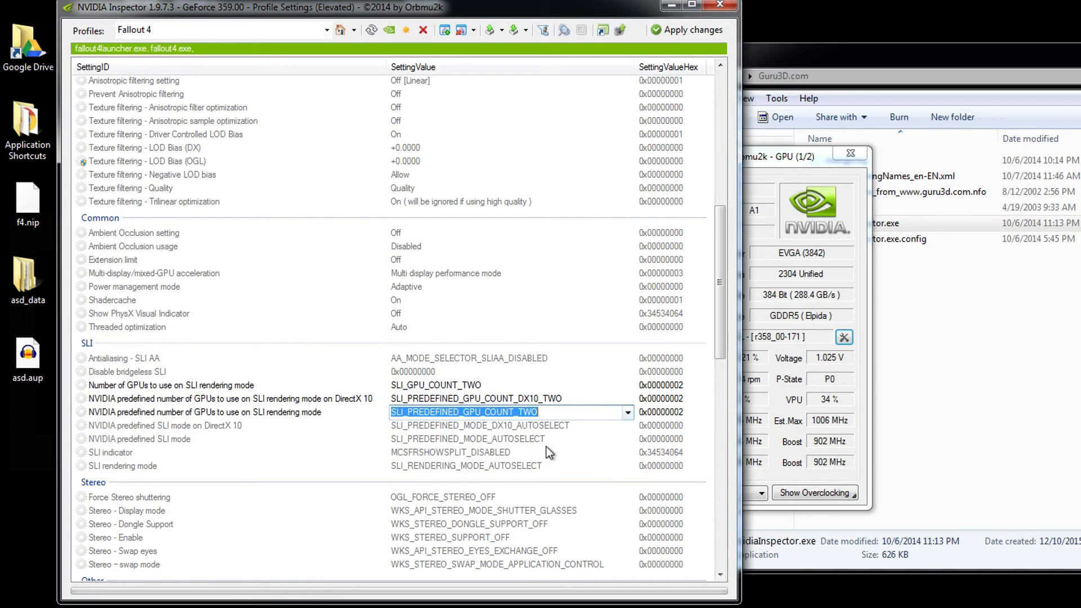
pyautogui.moveTo(539, 200)
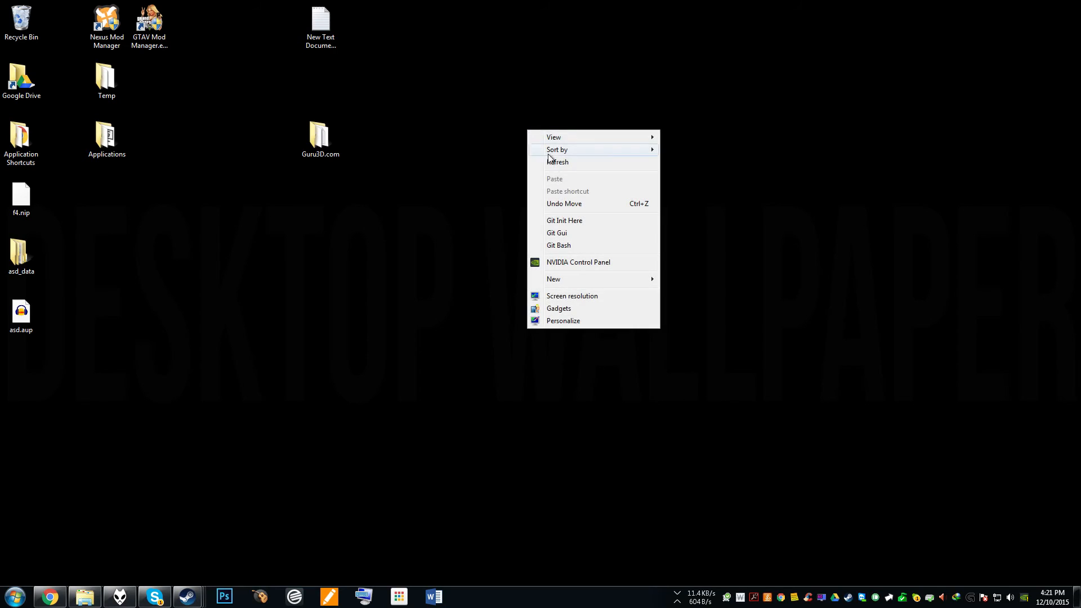
# Step: Reopen NVIDIA Control Panel on Manage 3D Settings with fallout4.exe under Program Settings
pyautogui.click(578, 262)
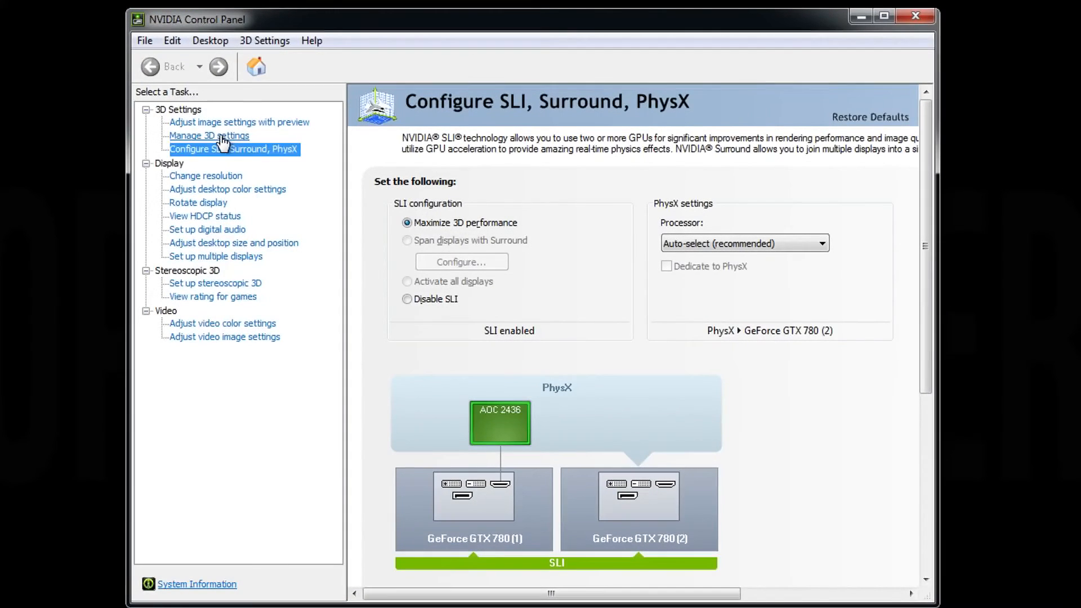
pyautogui.click(209, 135)
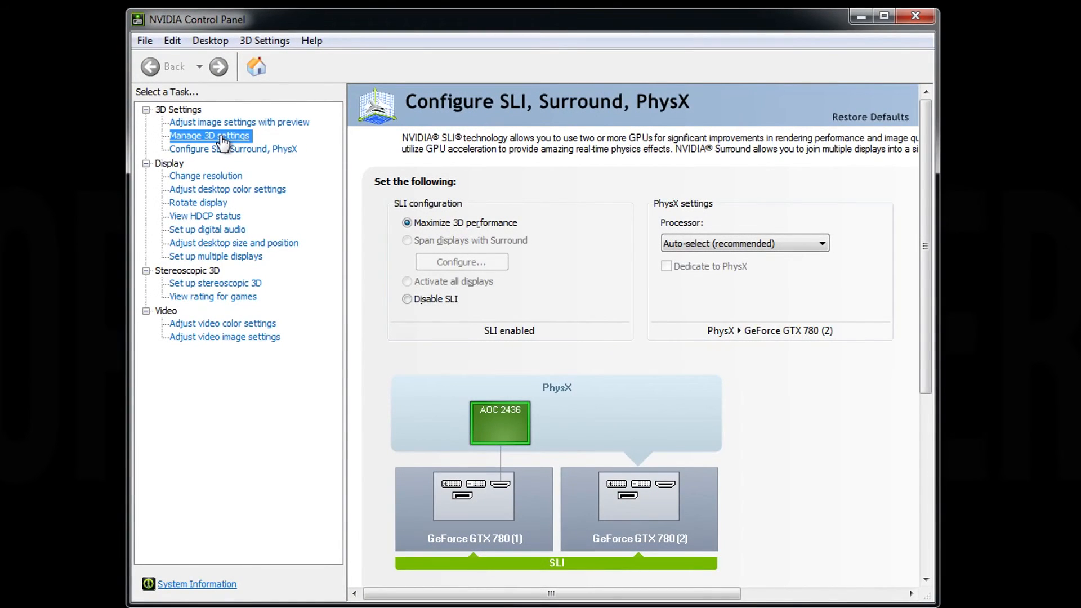
pyautogui.click(210, 135)
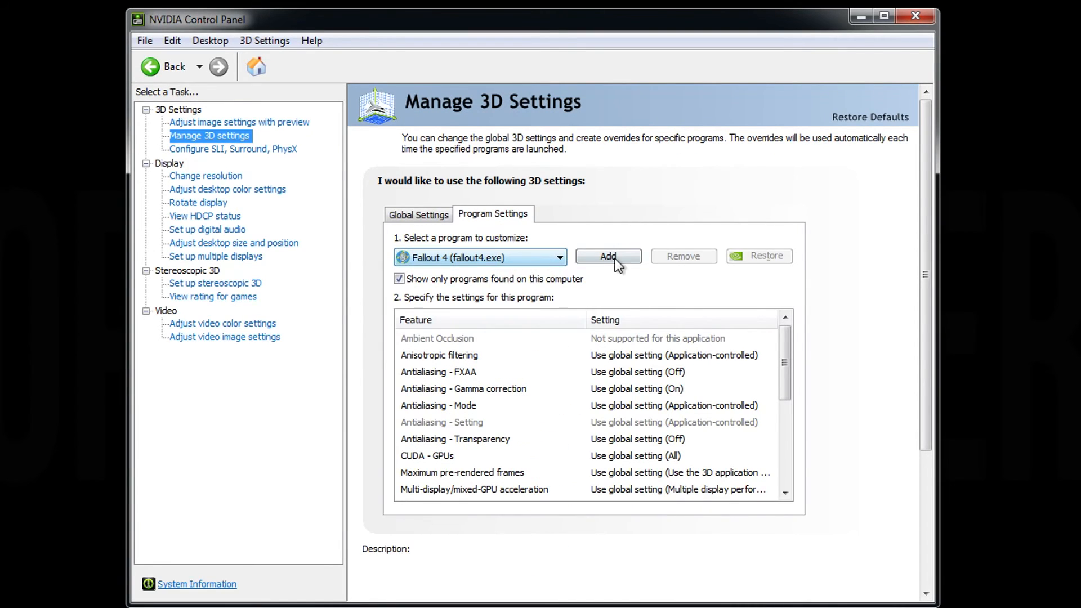
pyautogui.moveTo(607, 260)
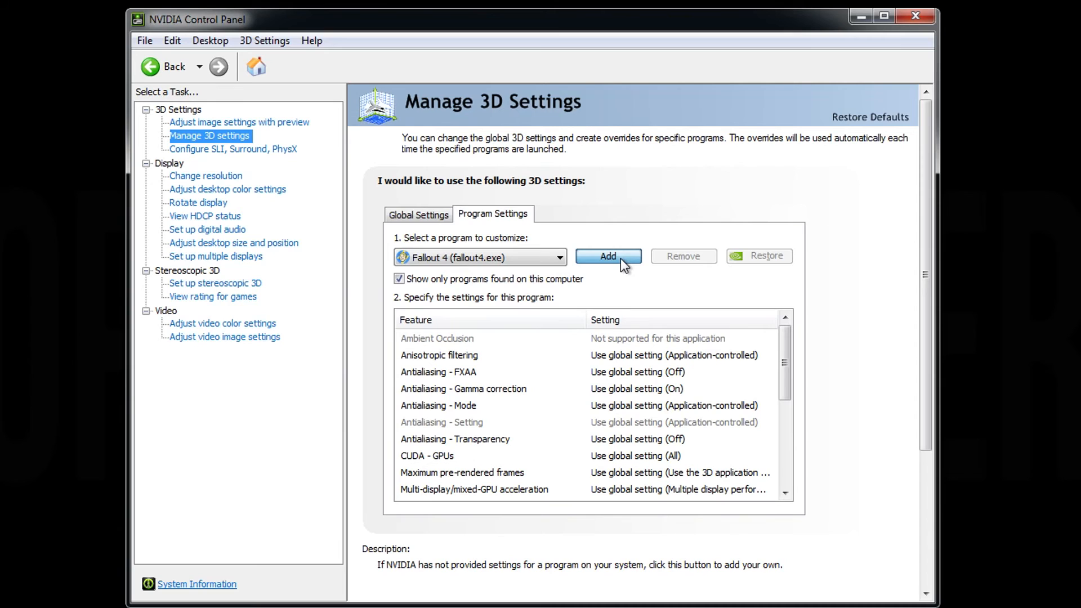
pyautogui.click(607, 255)
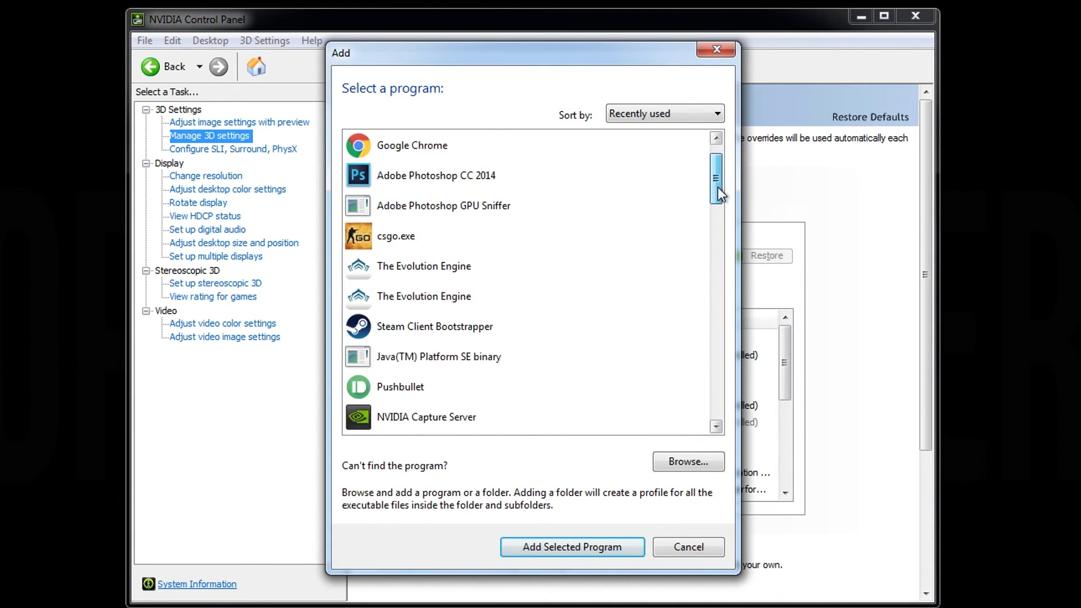
pyautogui.scroll(-3)
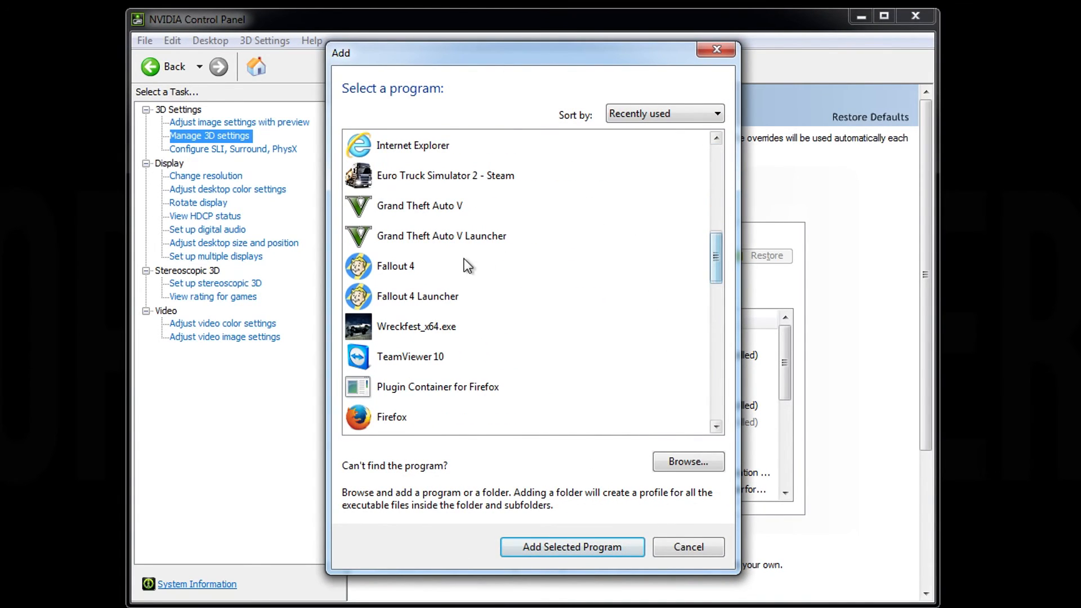
pyautogui.click(395, 265)
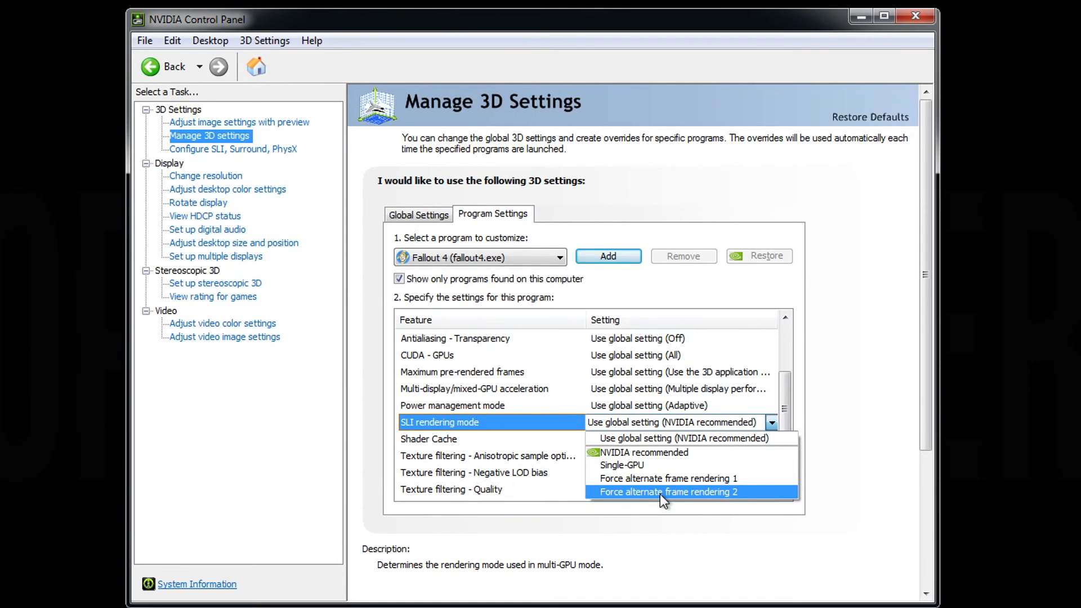
# Step: Set SLI rendering mode to Force alternate frame rendering 2 and apply
pyautogui.click(666, 492)
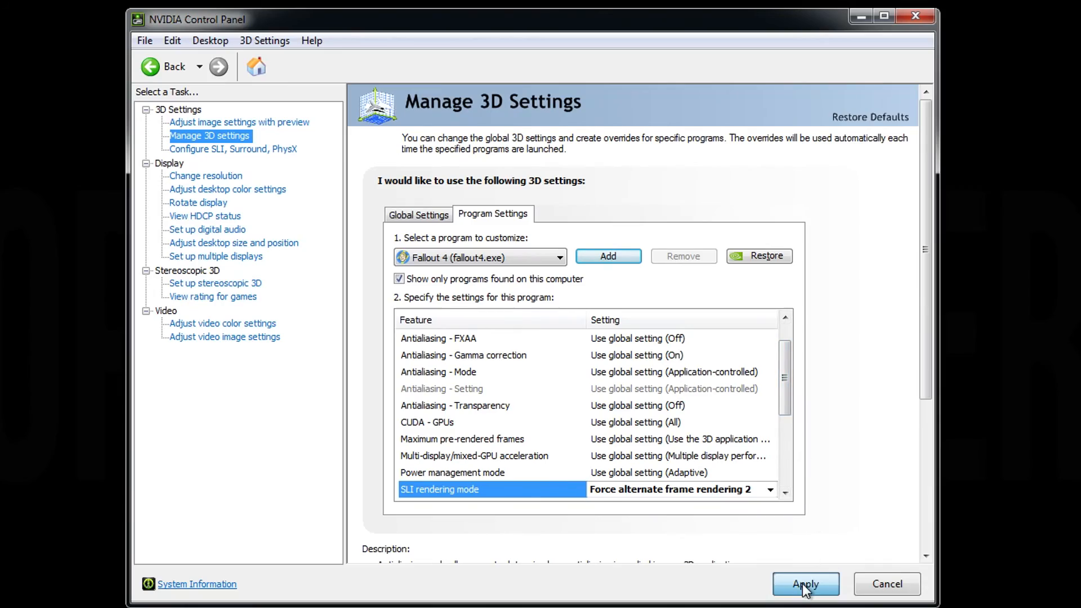
pyautogui.click(804, 583)
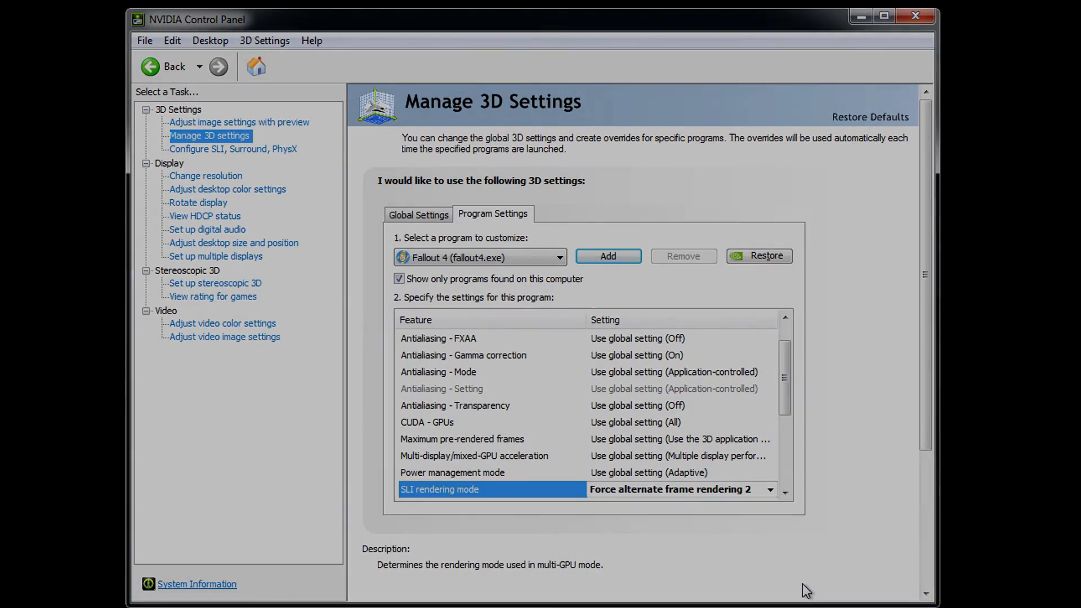